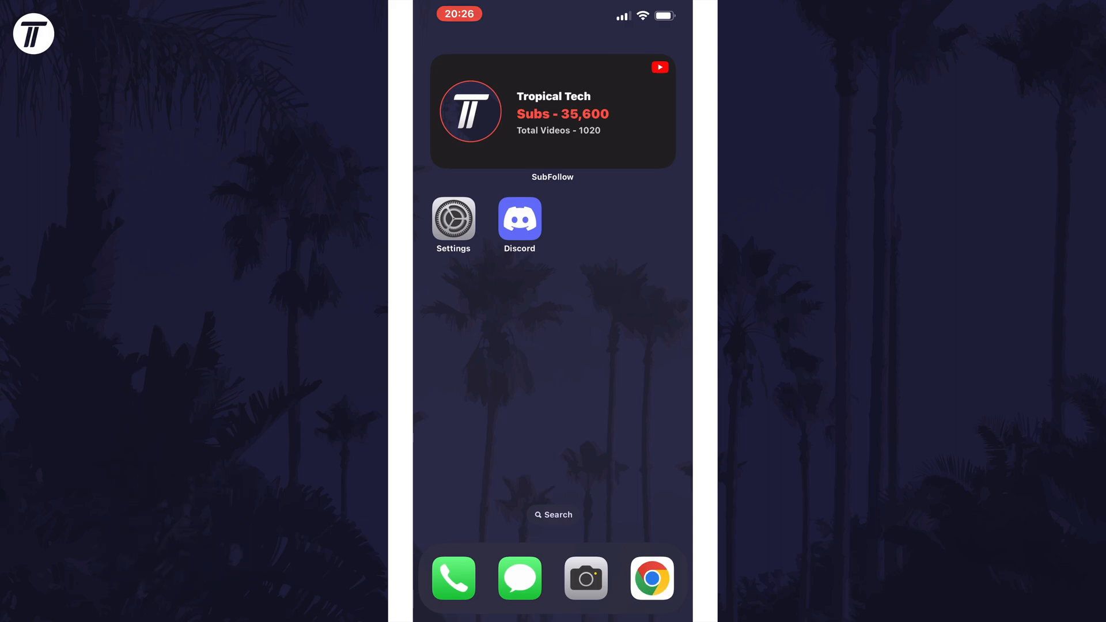
Step: Launch Discord and go to your profile and settings overview
{"action": "left_click", "coordinate": [519, 218]}
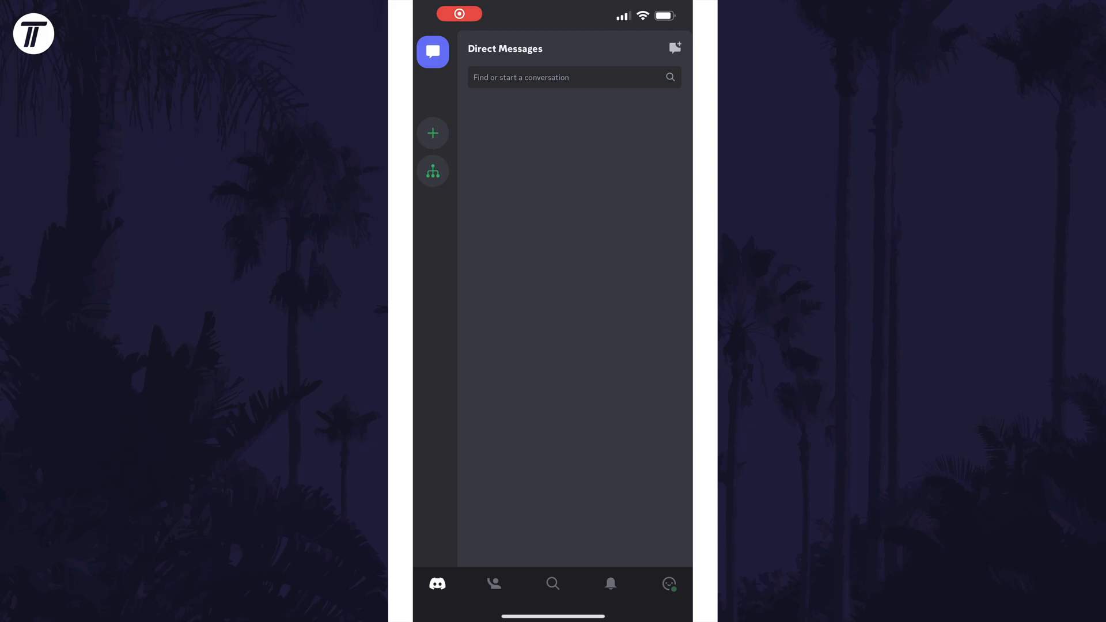
{"action": "left_click", "coordinate": [668, 584]}
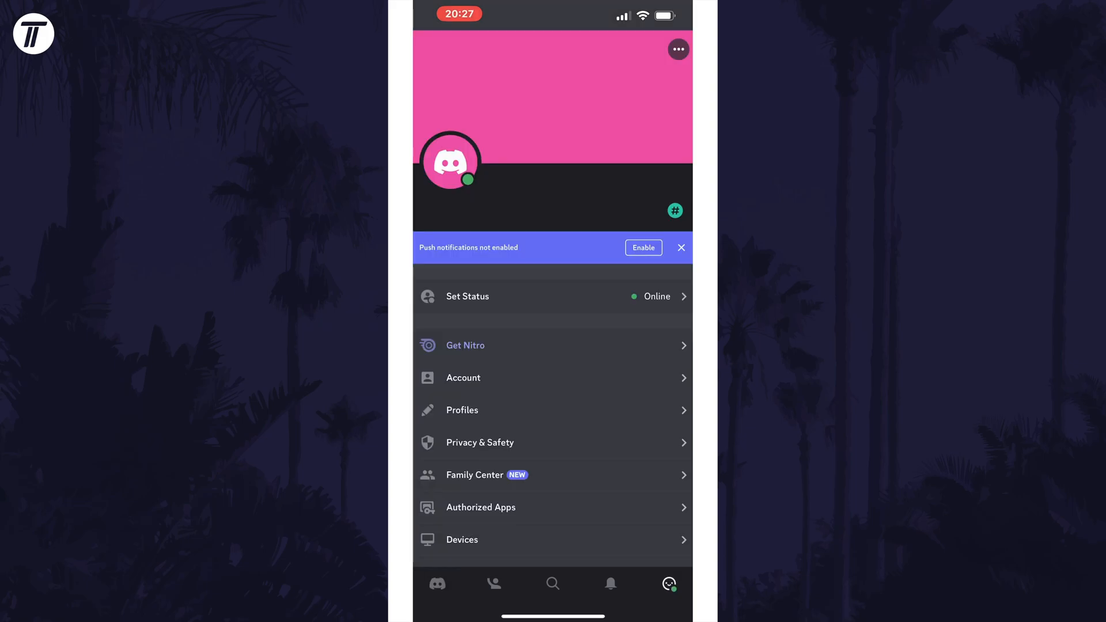
Step: In Account settings, choose Delete Account to bring up the confirmation prompt
{"action": "left_click", "coordinate": [463, 378]}
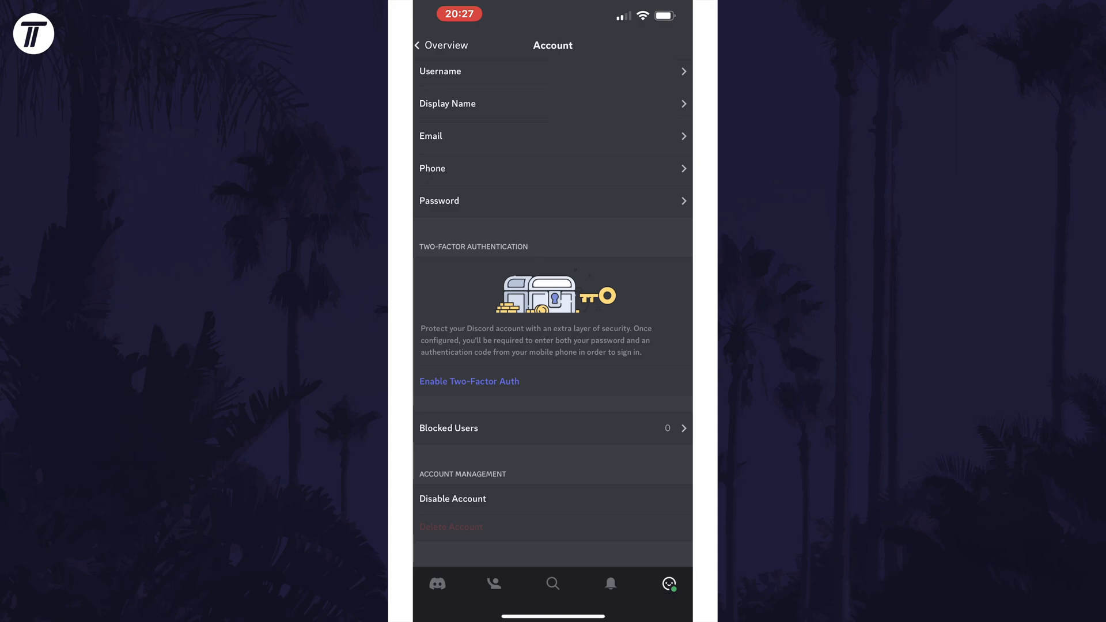
{"action": "left_click", "coordinate": [451, 527]}
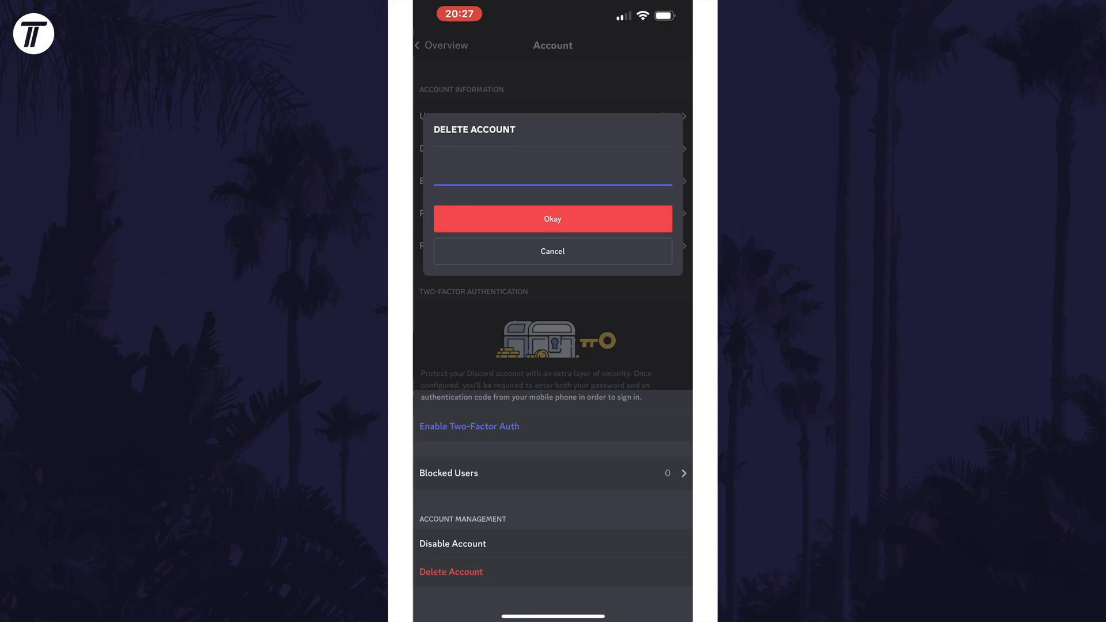
Step: Enter your password in the Delete Account prompt and confirm the deletion
{"action": "left_click", "coordinate": [552, 218]}
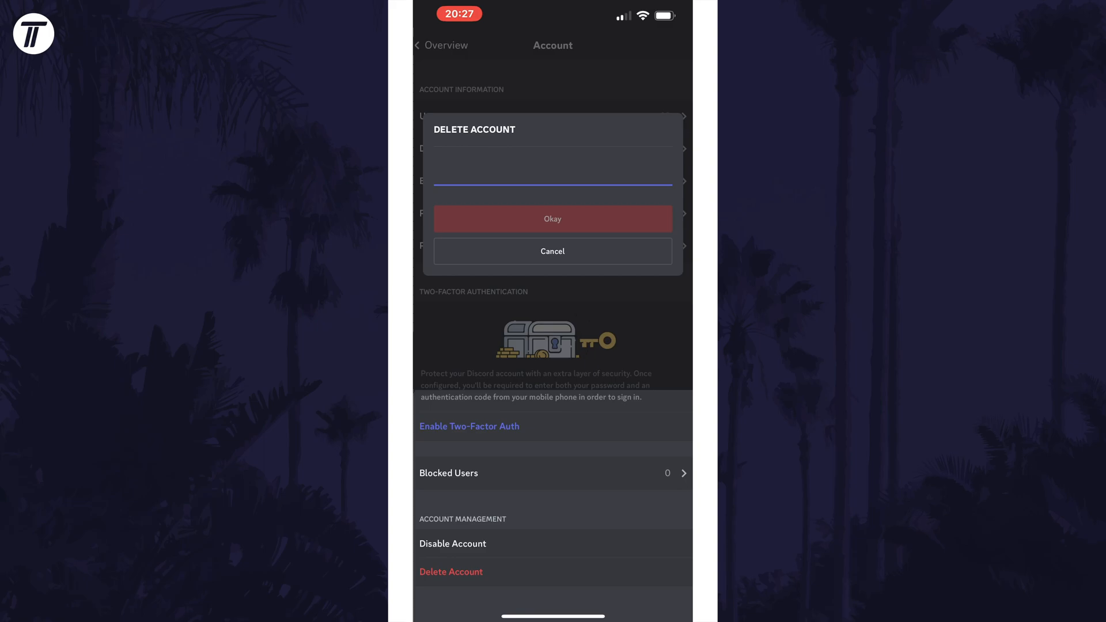
{"action": "left_click", "coordinate": [552, 219]}
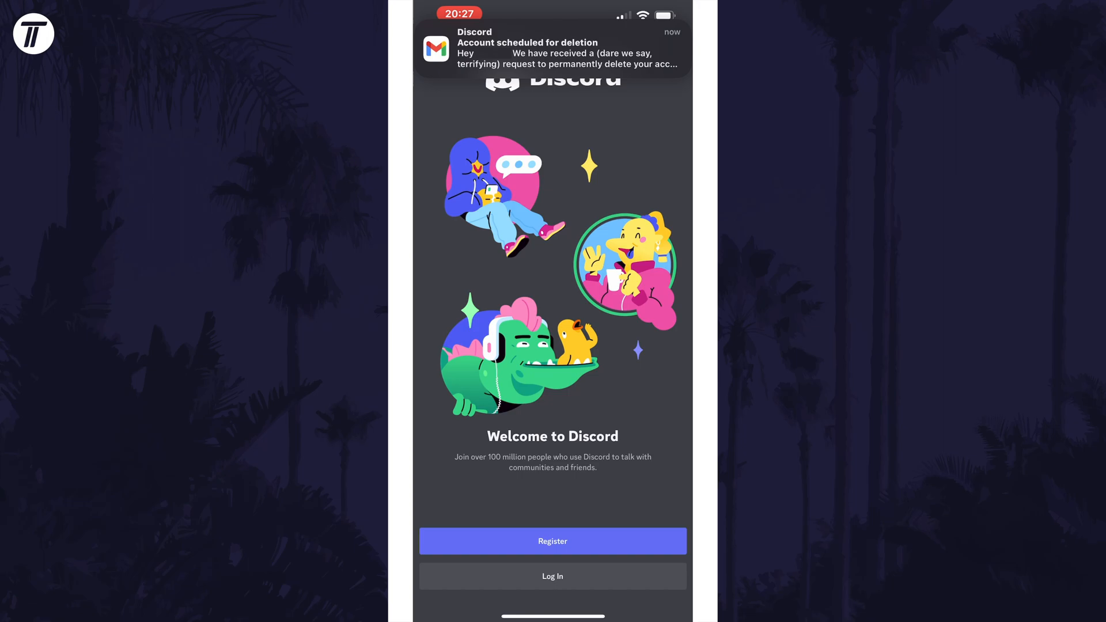
Step: Open the 'Account scheduled for deletion' email from the Gmail notification
{"action": "left_click", "coordinate": [553, 49]}
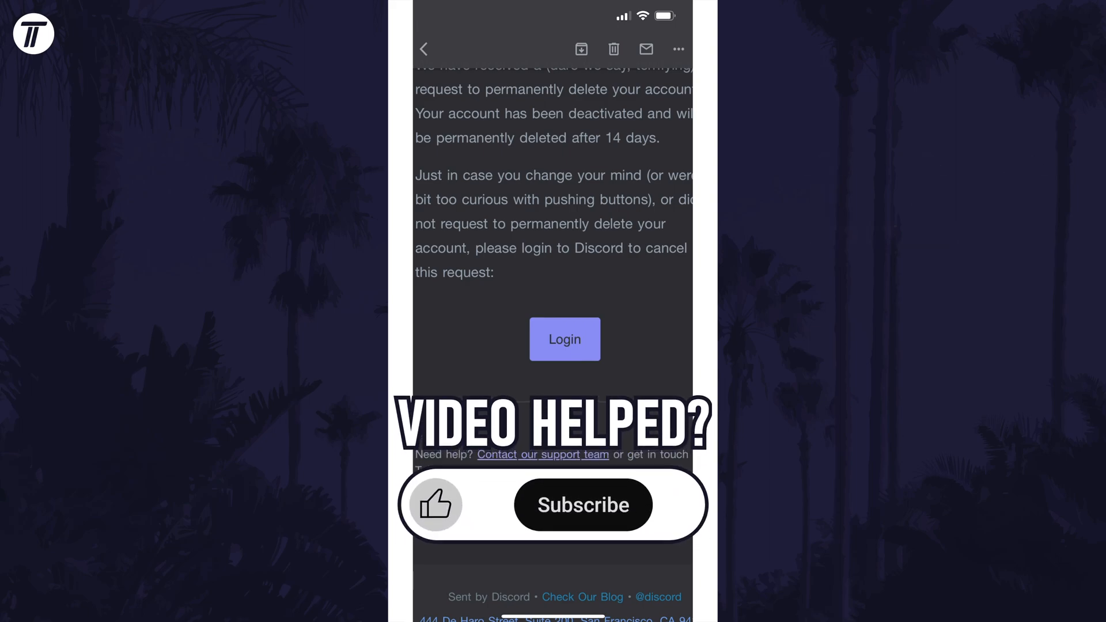
{"action": "left_click", "coordinate": [582, 504]}
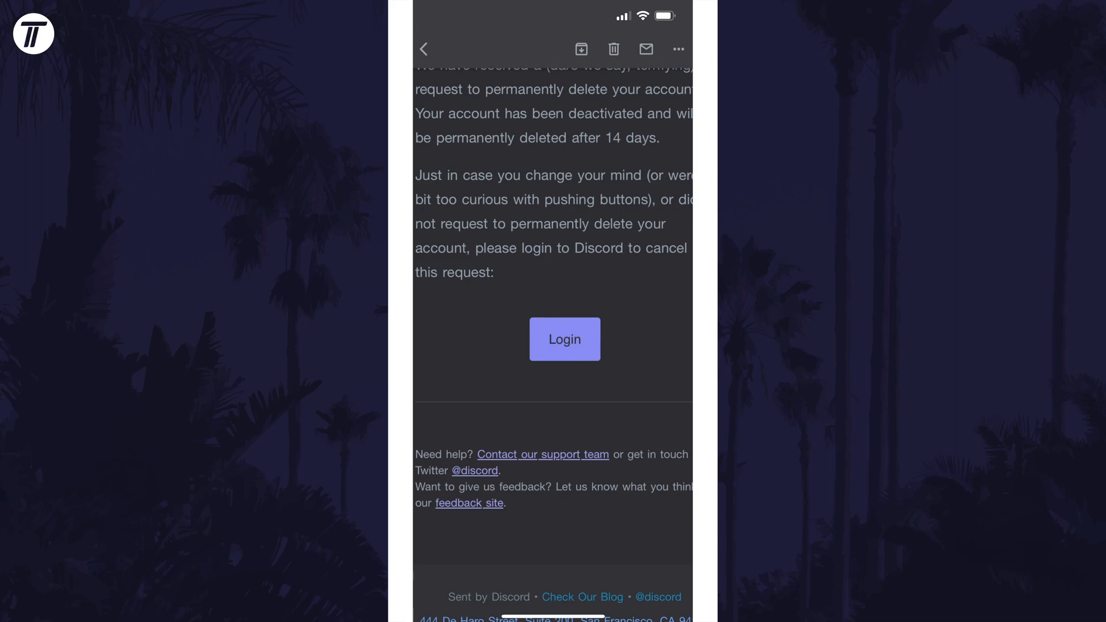
{"action": "left_click", "coordinate": [564, 339]}
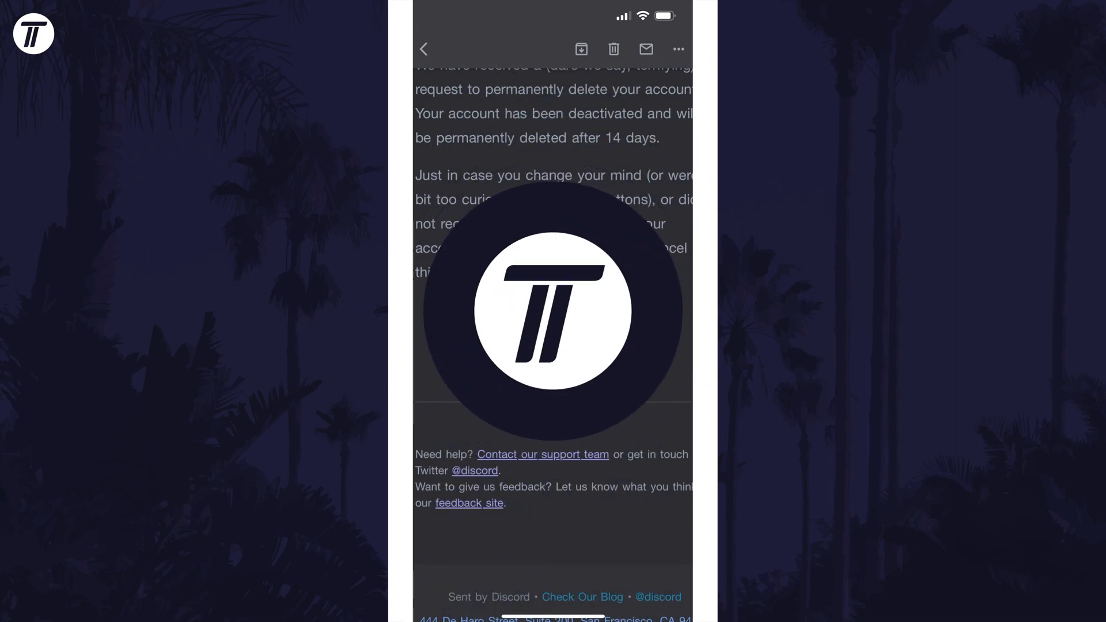